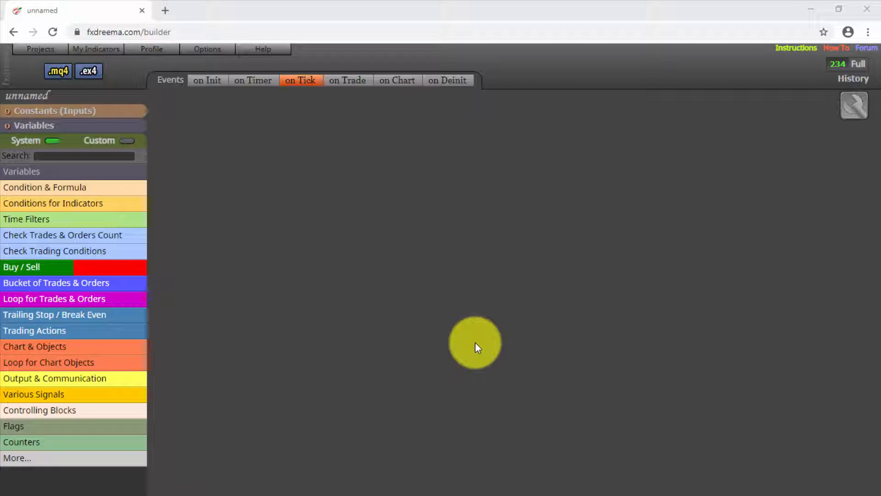
{"action": "mouse_move", "coordinate": [208, 145]}
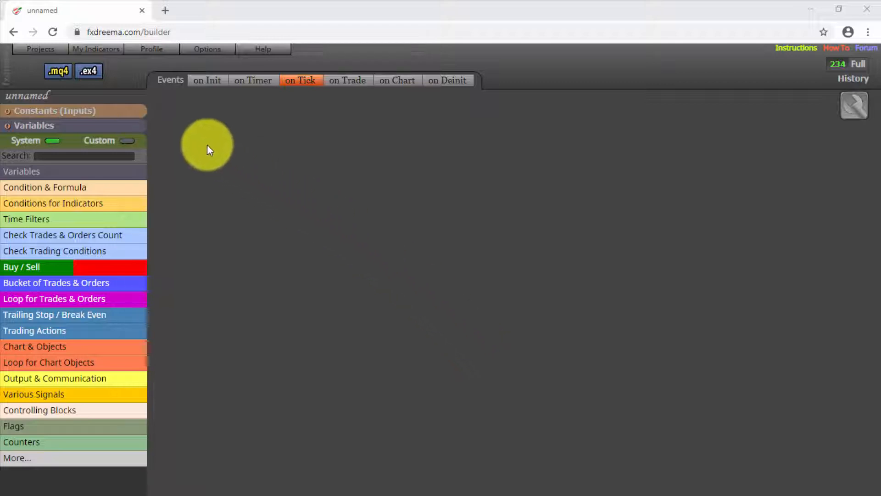
Open the Constants (Inputs) list from the left sidebar, showing the default constant row.
{"action": "left_click", "coordinate": [53, 111]}
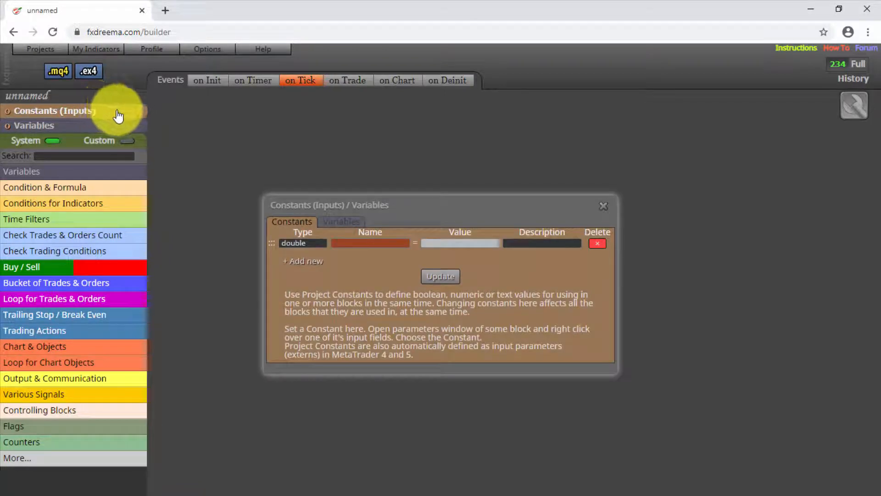
{"action": "mouse_move", "coordinate": [236, 247]}
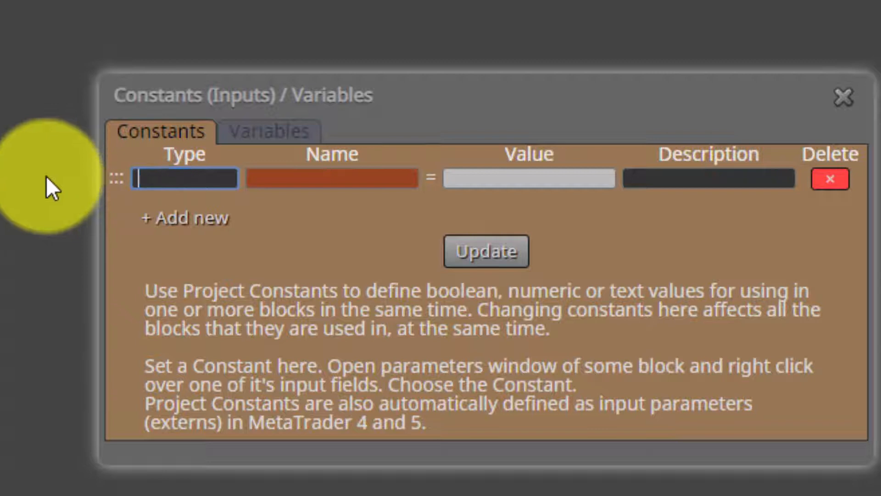
Set the first constant's type to string and add a second string-type row.
{"action": "type", "text": "string"}
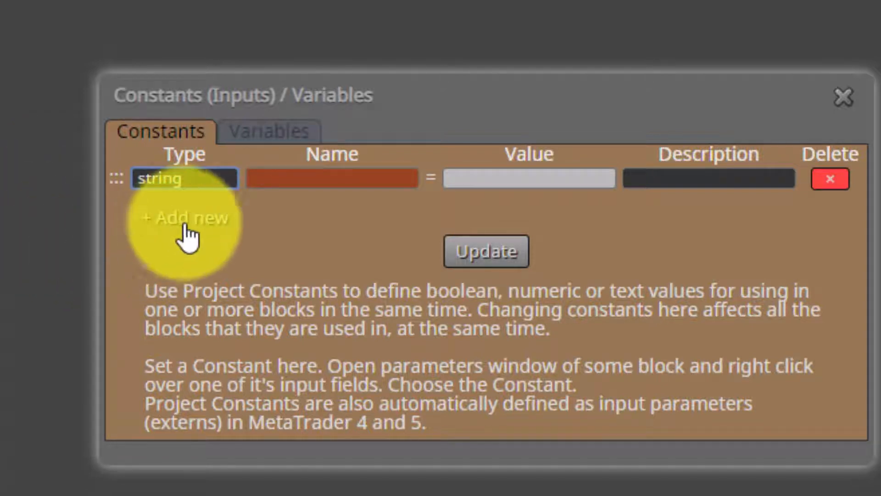
{"action": "left_click", "coordinate": [184, 219]}
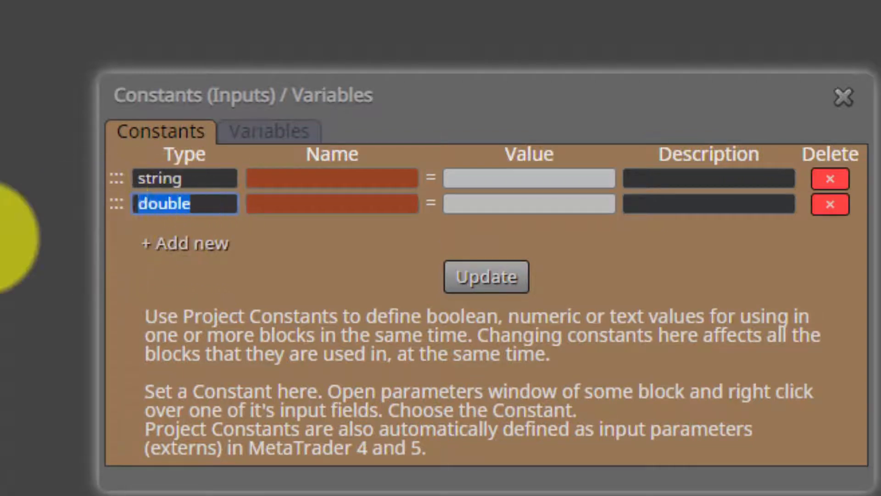
{"action": "type", "text": "string"}
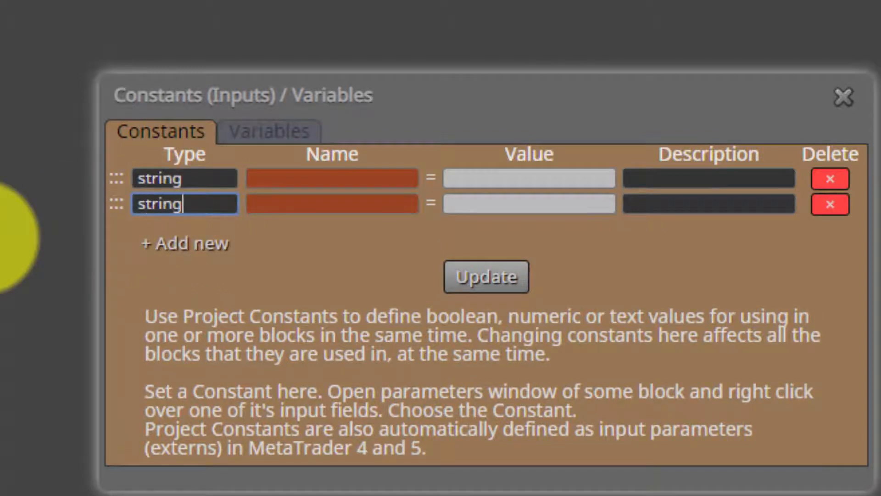
Name the two string constants Initial_time and Final_time.
{"action": "left_click", "coordinate": [332, 178]}
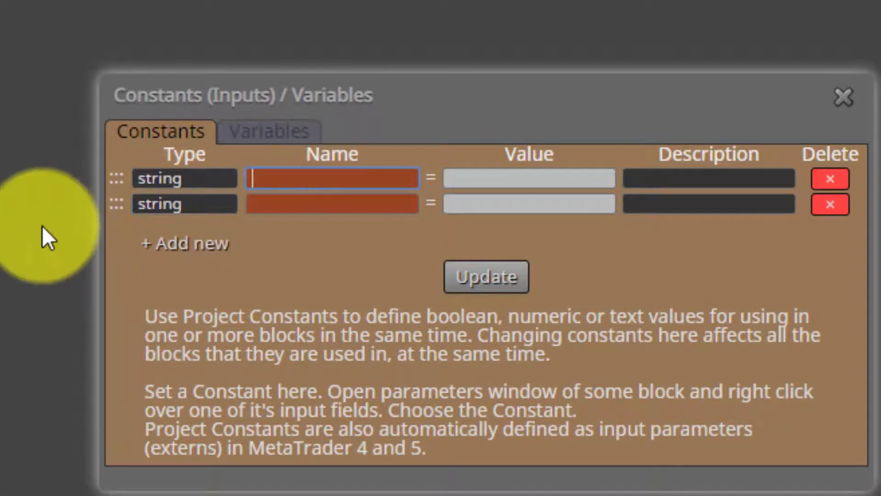
{"action": "type", "text": "Initial_t"}
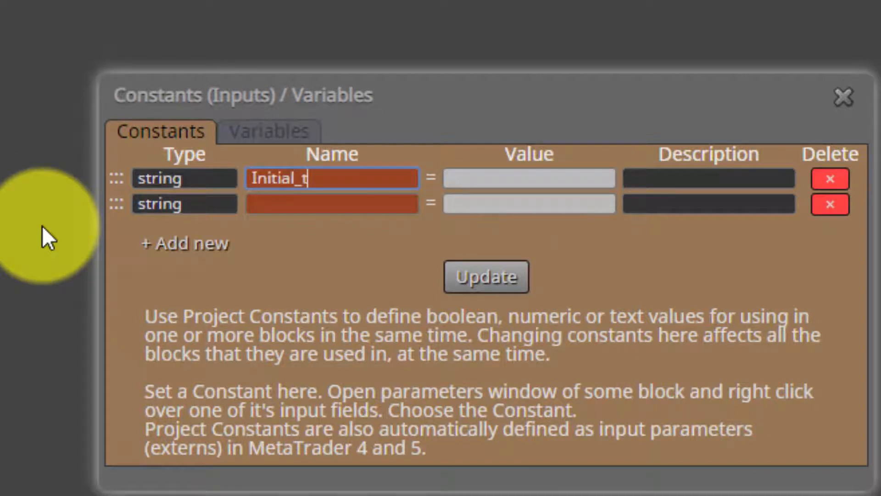
{"action": "type", "text": "ime"}
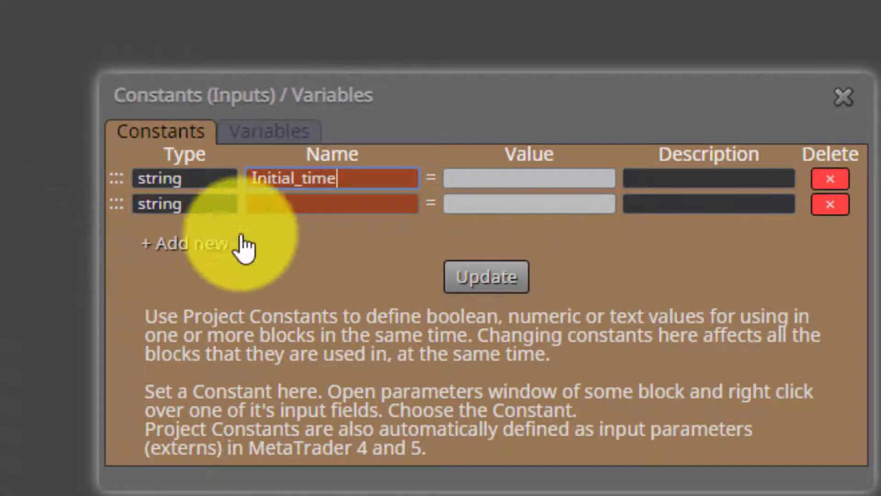
{"action": "type", "text": "F"}
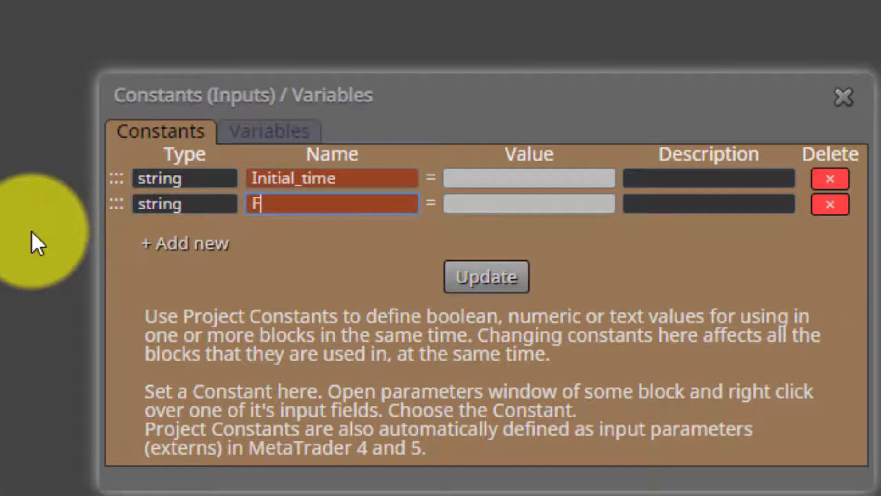
{"action": "type", "text": "inal_time"}
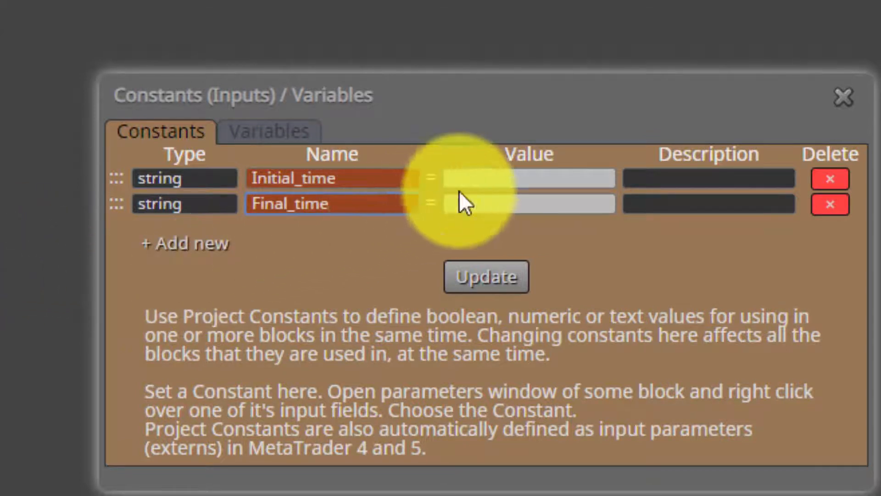
Enter 09:00 for Initial_time and 20:15 for Final_time.
{"action": "type", "text": "09"}
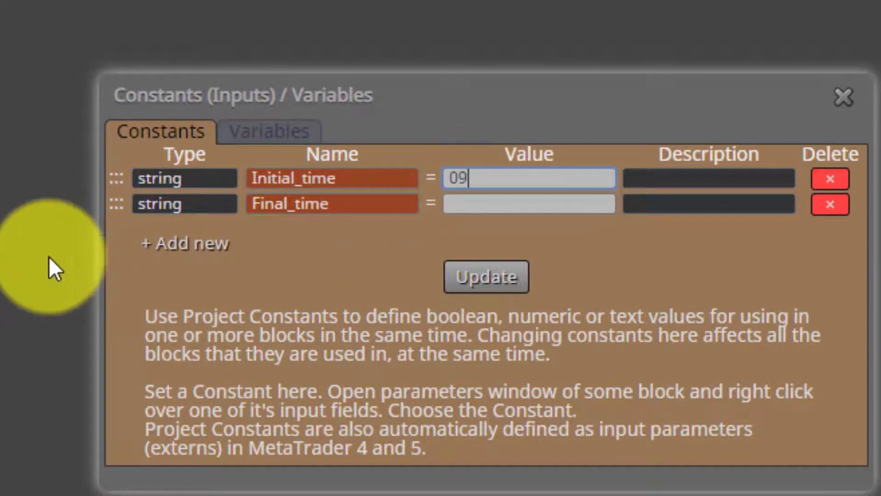
{"action": "type", "text": ":00"}
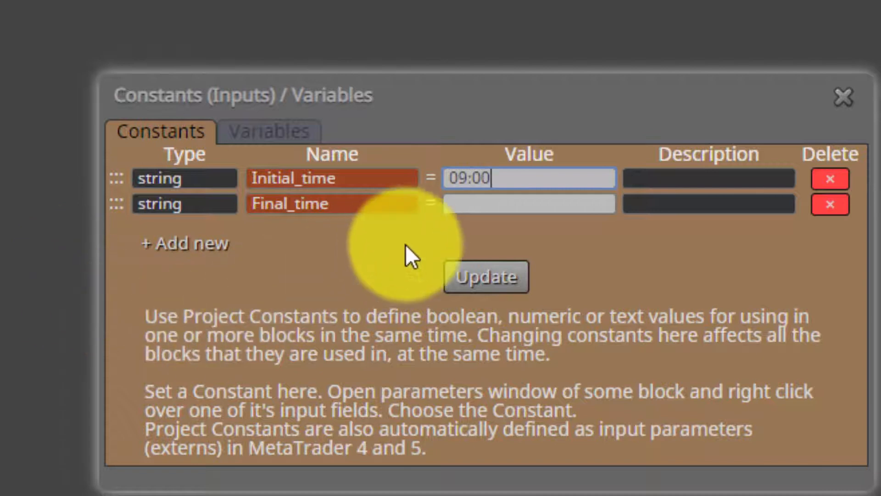
{"action": "left_click", "coordinate": [527, 203]}
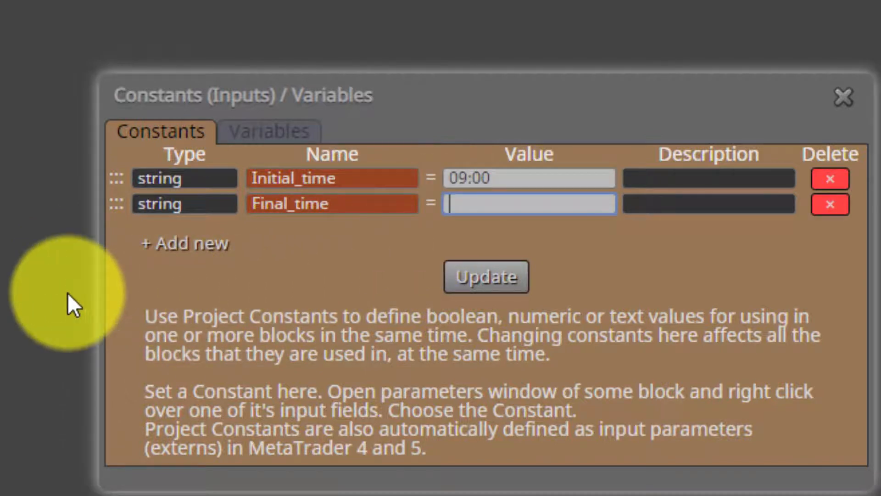
{"action": "type", "text": "20:15"}
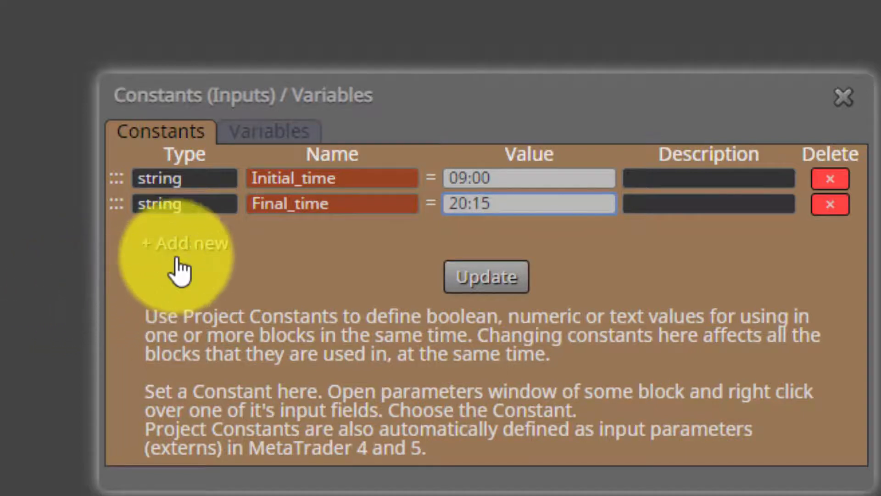
Add a third constant of type int named Constant_name_1.
{"action": "left_click", "coordinate": [182, 243]}
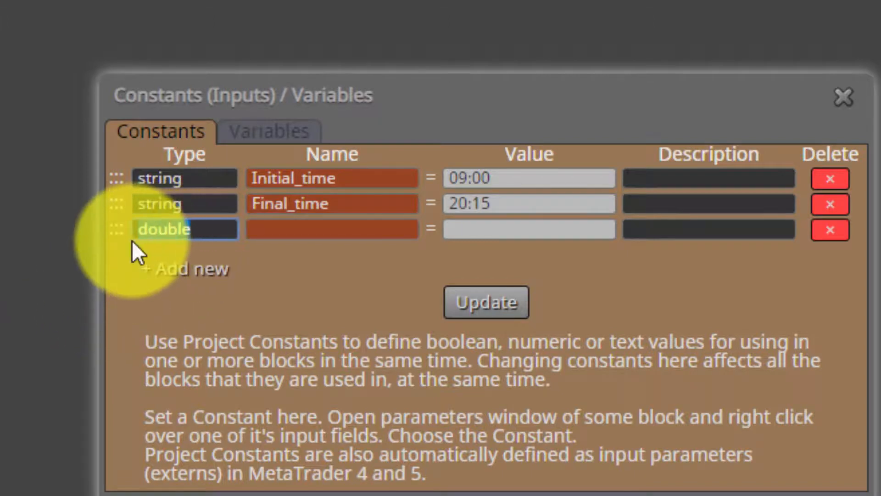
{"action": "type", "text": "in"}
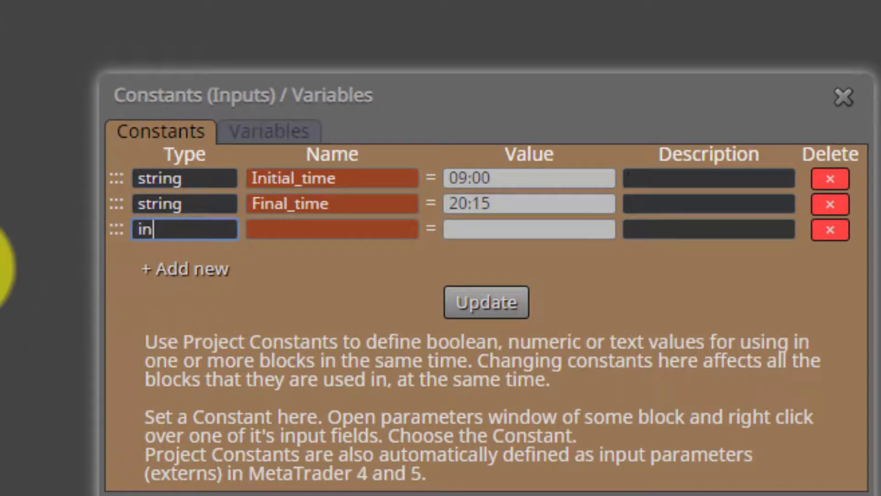
{"action": "type", "text": "t"}
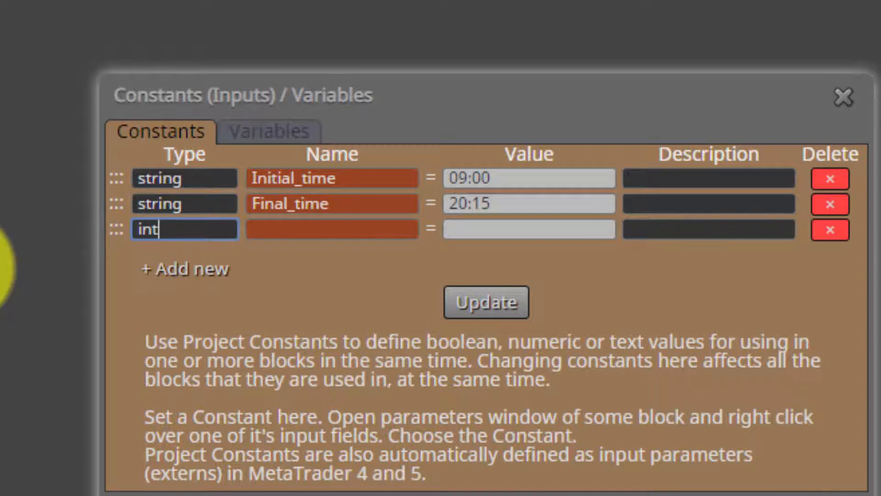
{"action": "left_click", "coordinate": [331, 228]}
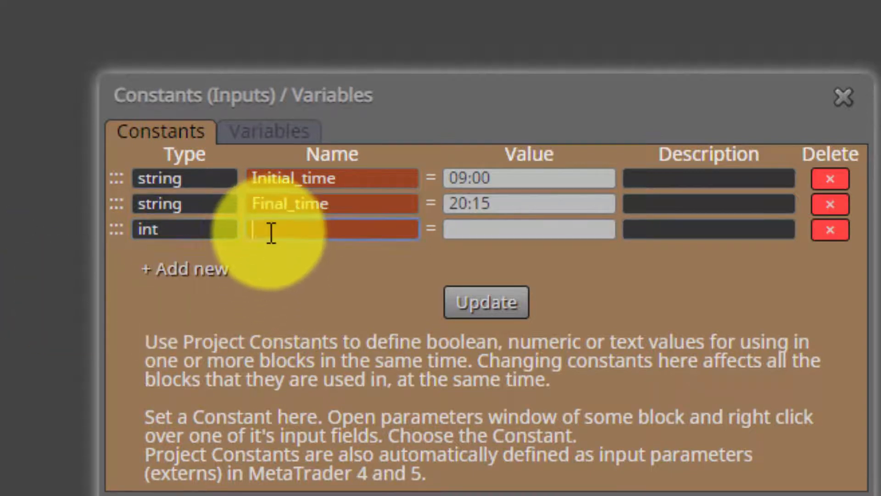
{"action": "type", "text": "Cons"}
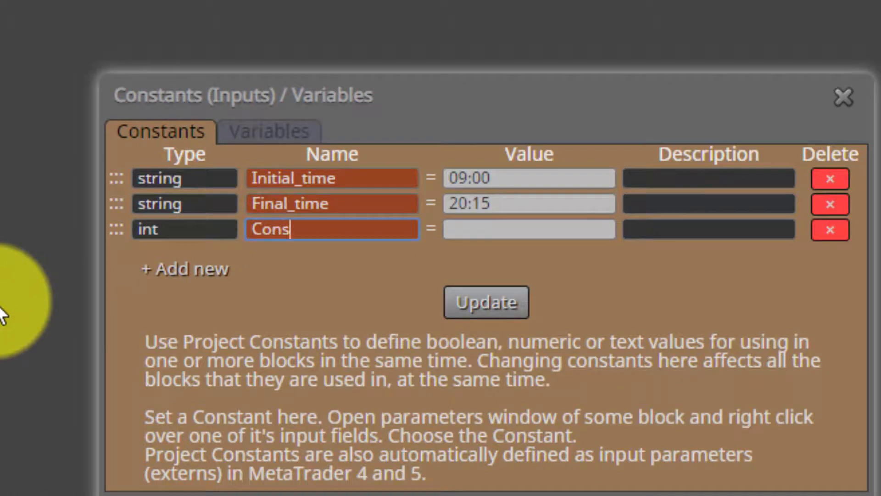
{"action": "type", "text": "tant_name"}
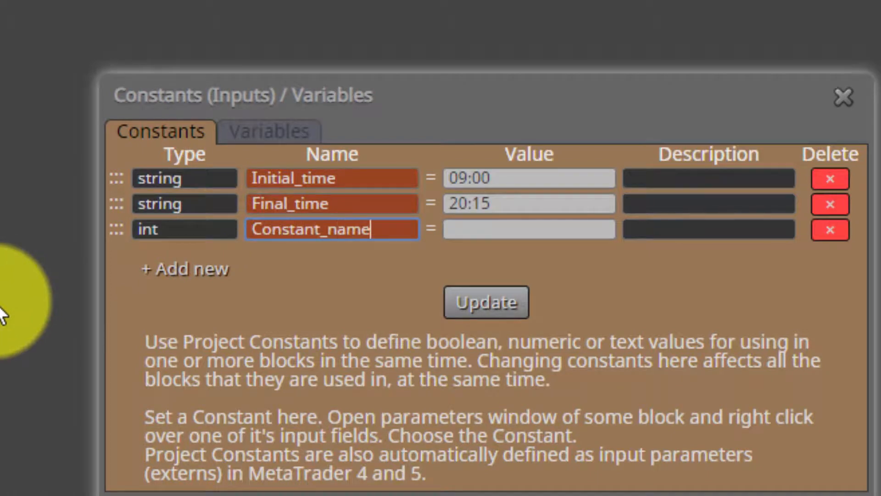
{"action": "type", "text": "_1"}
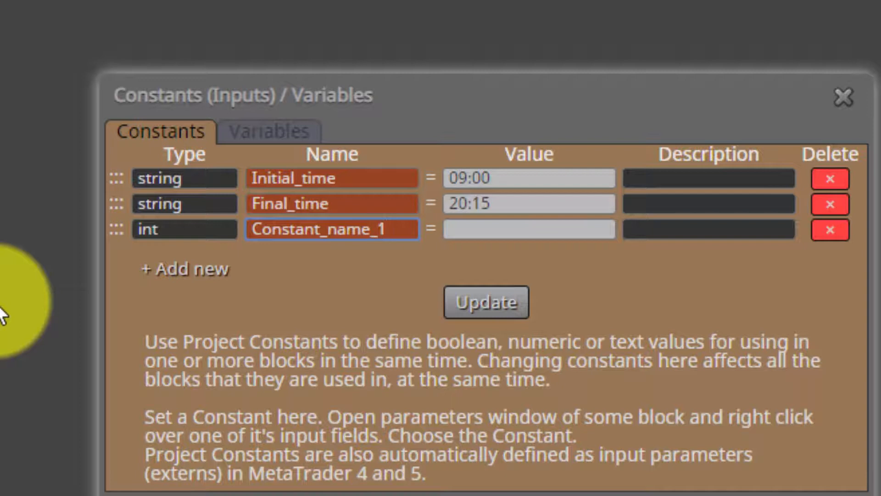
{"action": "mouse_move", "coordinate": [113, 353]}
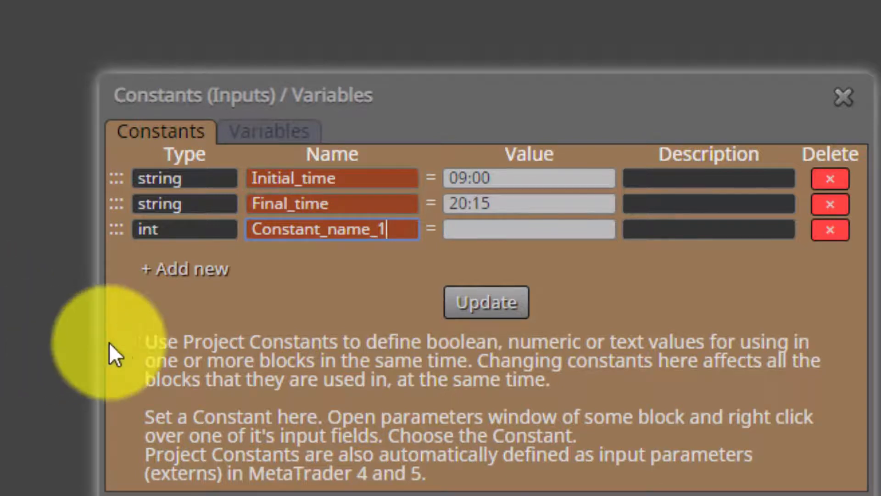
Set Constant_name_1's value to -34.
{"action": "left_click", "coordinate": [527, 229]}
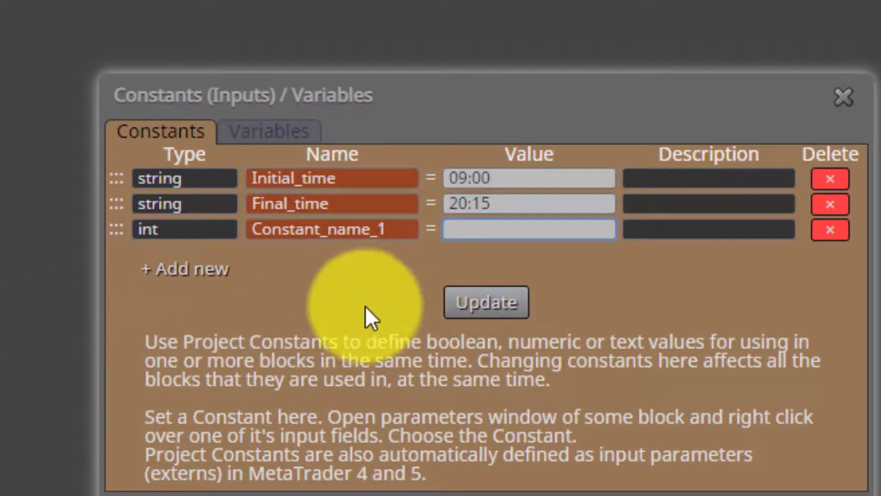
{"action": "type", "text": "0"}
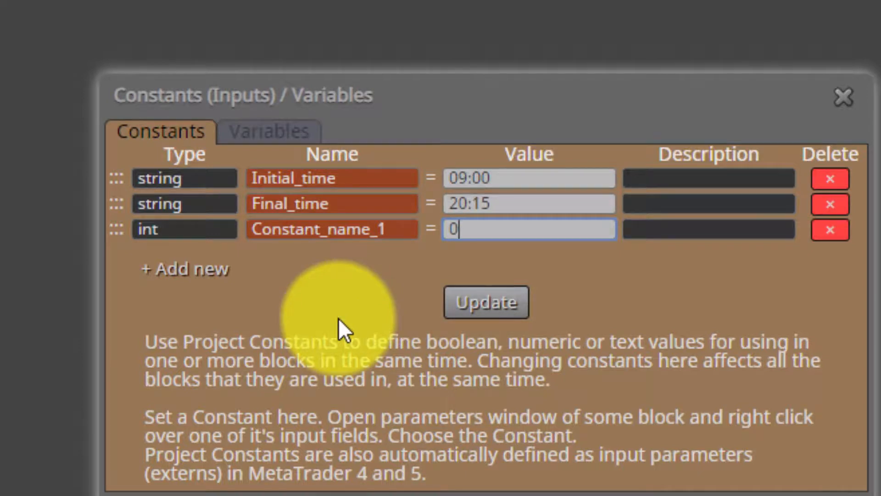
{"action": "type", "text": "1"}
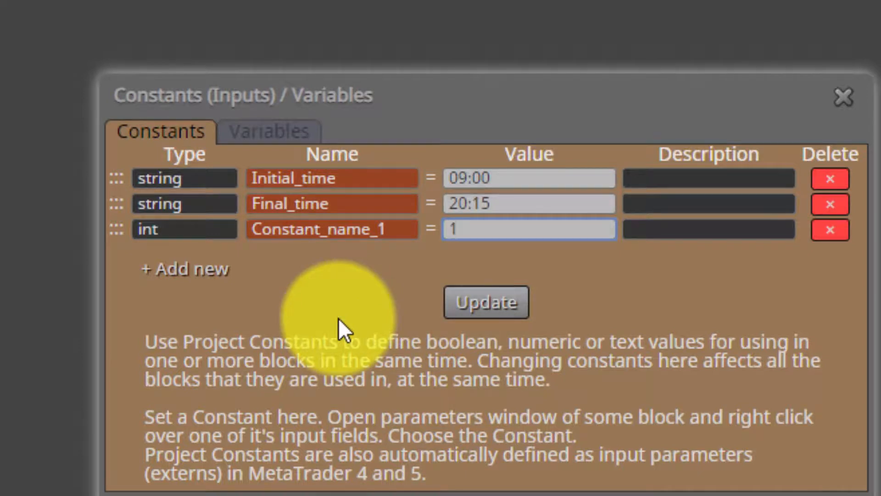
{"action": "type", "text": "2"}
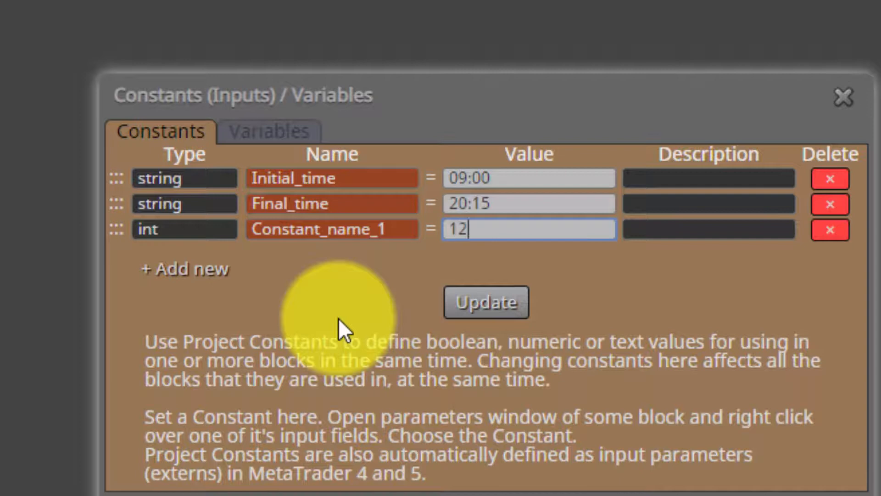
{"action": "key", "text": "ctrl+a"}
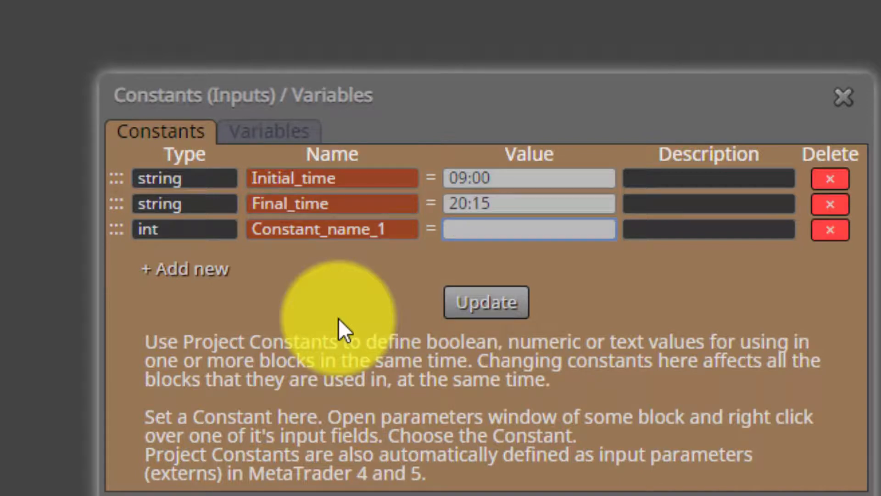
{"action": "type", "text": "-34"}
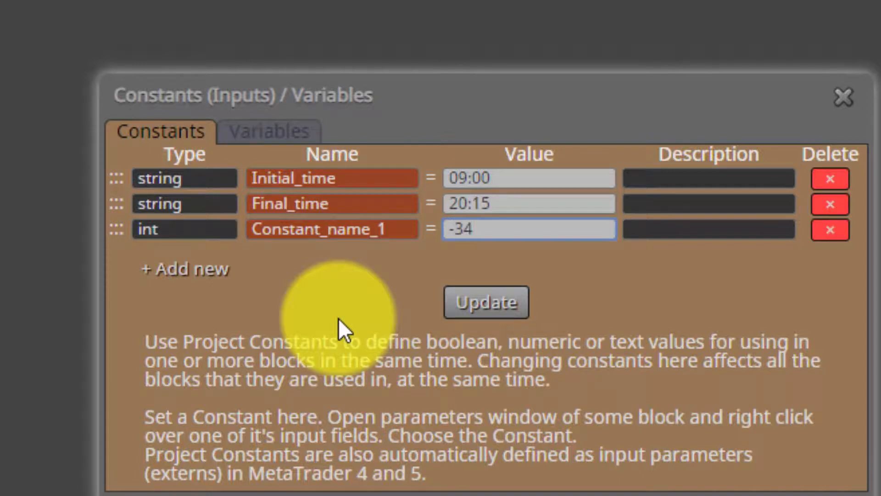
{"action": "left_click", "coordinate": [528, 228]}
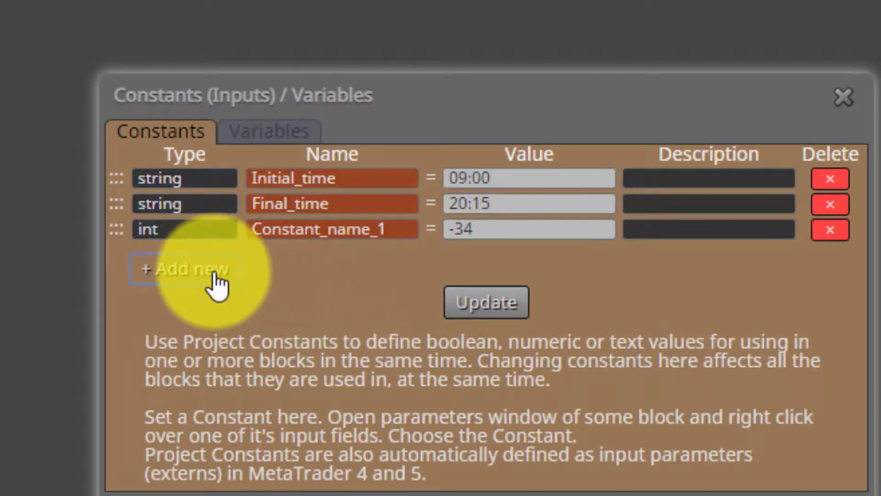
Add a fourth constant row named Constant_name_2.
{"action": "left_click", "coordinate": [183, 268]}
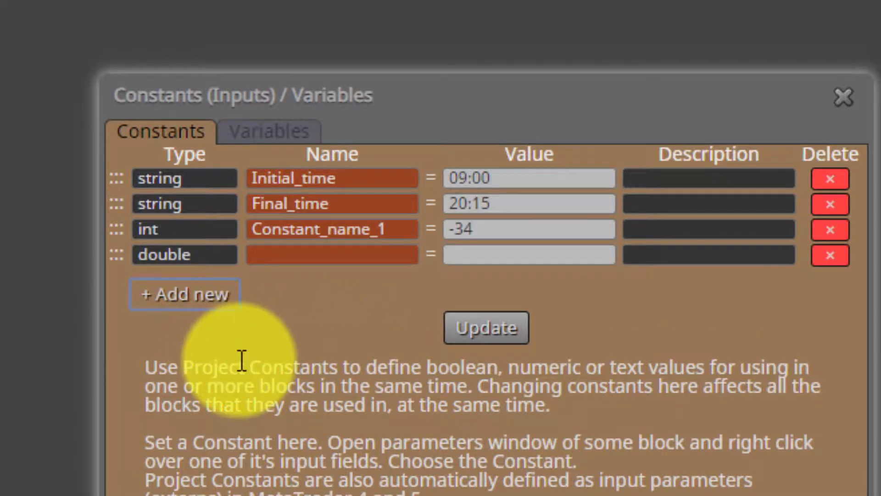
{"action": "left_click", "coordinate": [331, 254]}
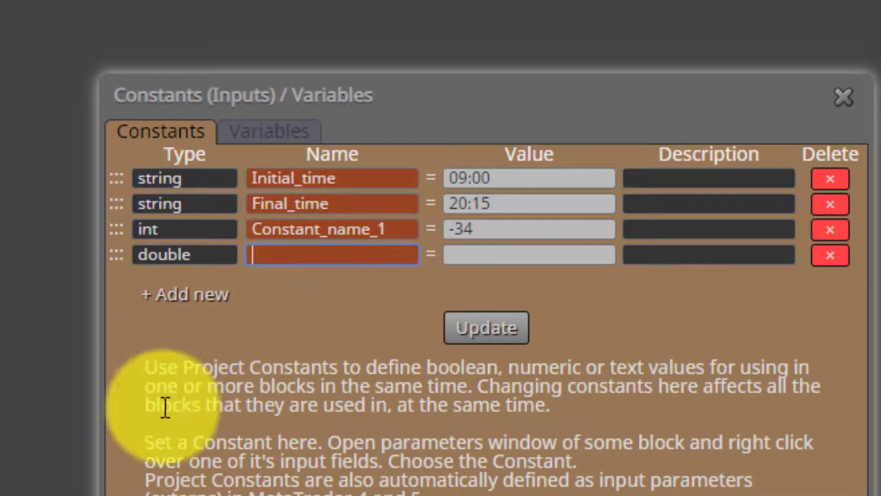
{"action": "type", "text": "Constant_name_"}
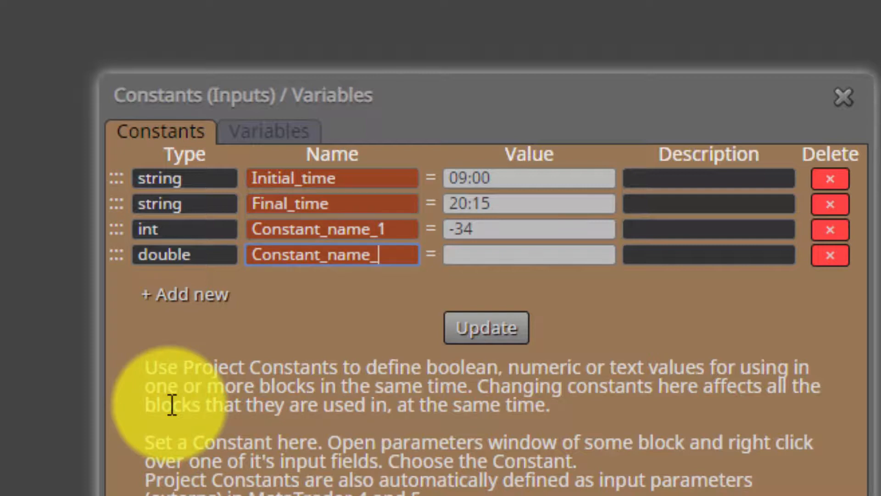
{"action": "type", "text": "2"}
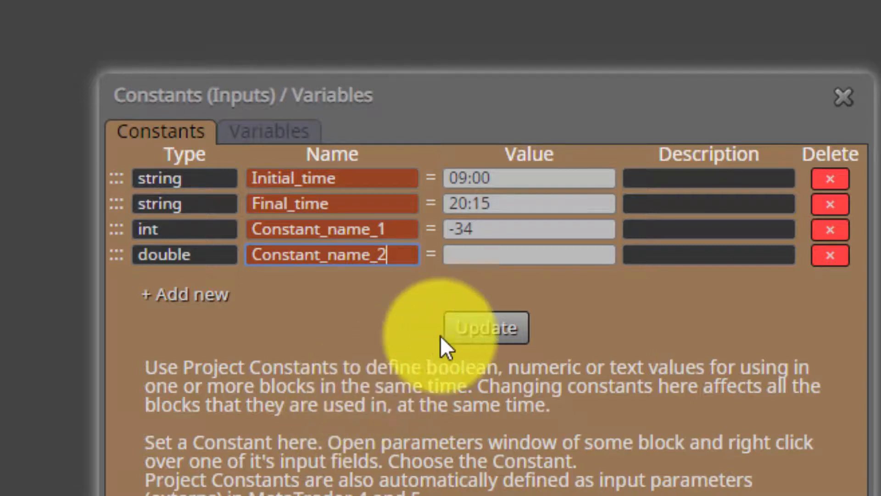
Set Constant_name_2's value to -67.891.
{"action": "left_click", "coordinate": [528, 254]}
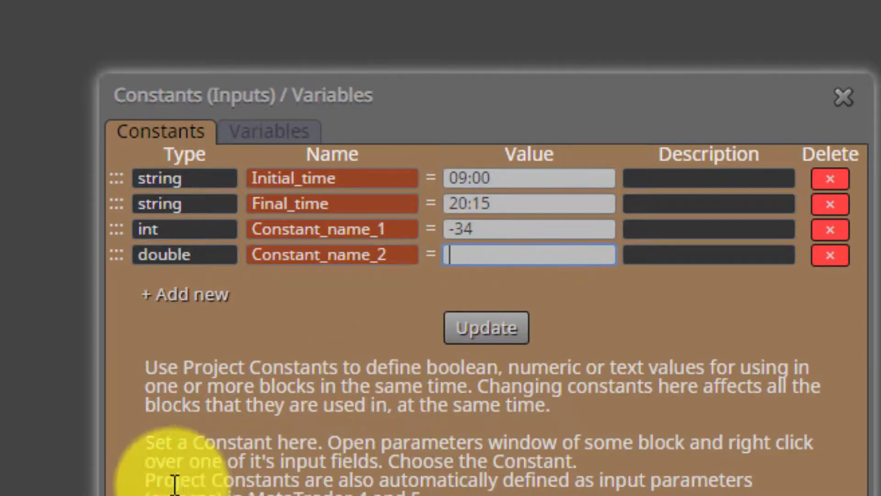
{"action": "type", "text": "0"}
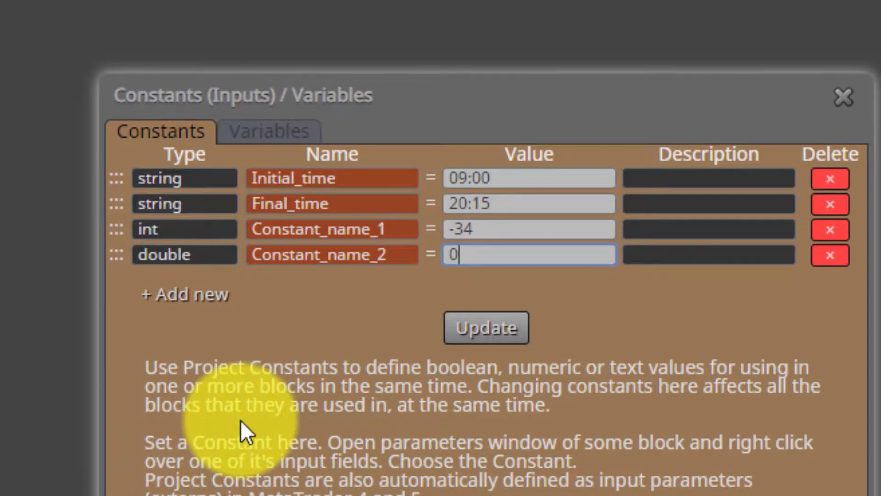
{"action": "type", "text": "22"}
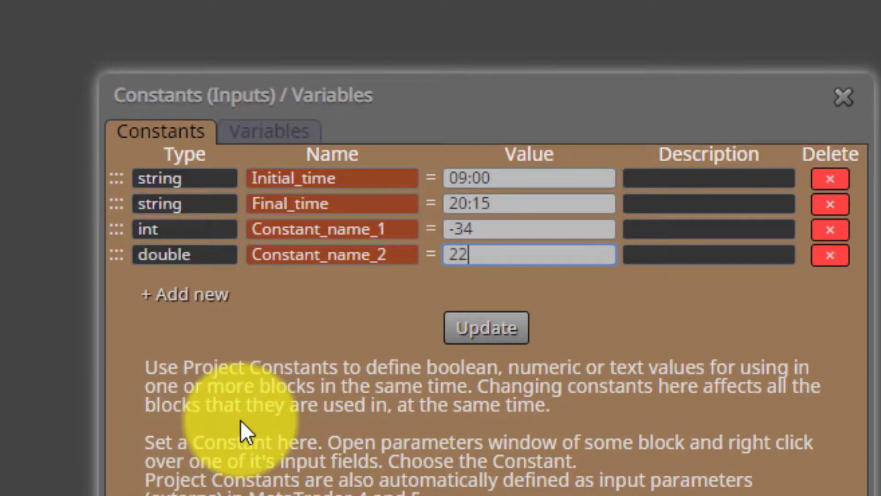
{"action": "type", "text": ".34"}
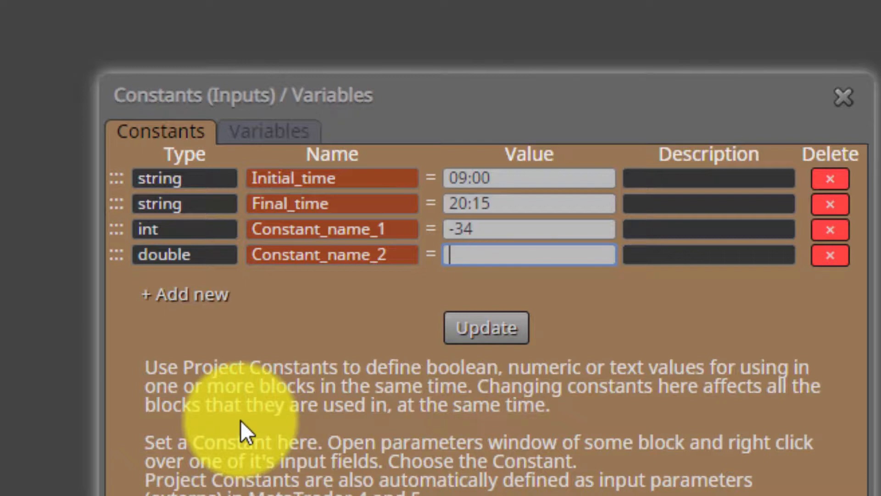
{"action": "type", "text": "-"}
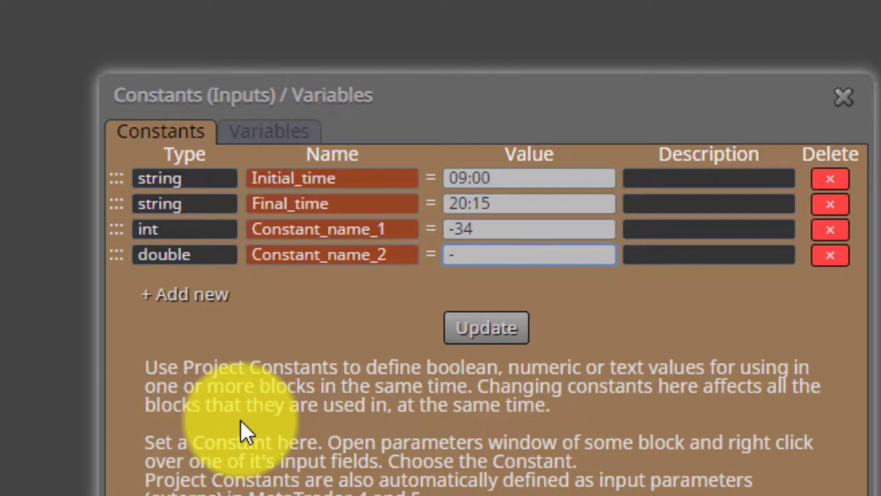
{"action": "type", "text": "67."}
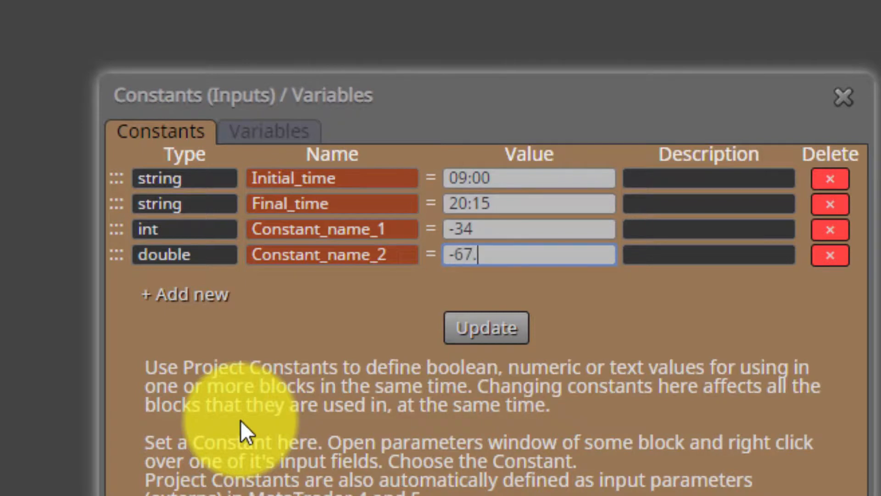
{"action": "type", "text": "891"}
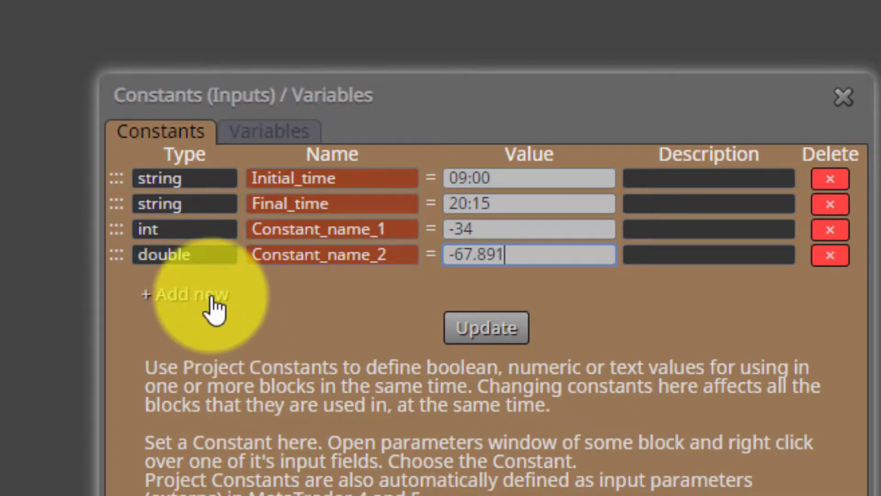
Add a bool-type constant named Constant_name_3.
{"action": "left_click", "coordinate": [187, 295]}
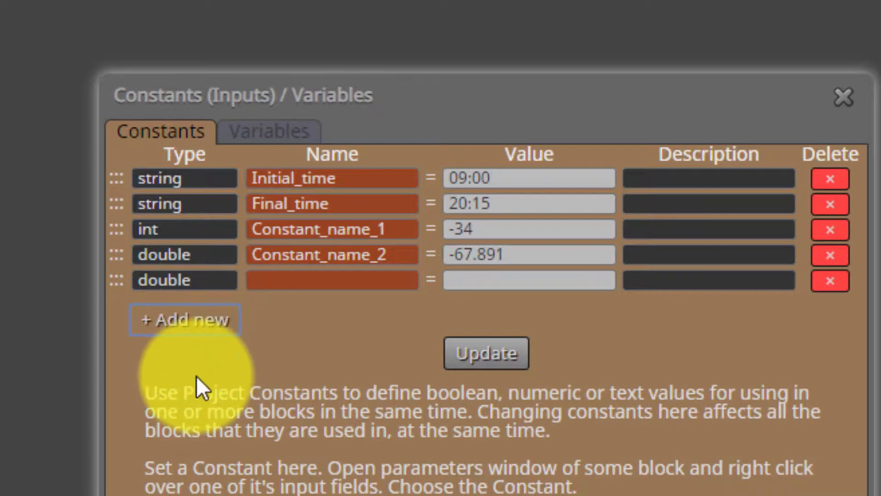
{"action": "double_click", "coordinate": [163, 280]}
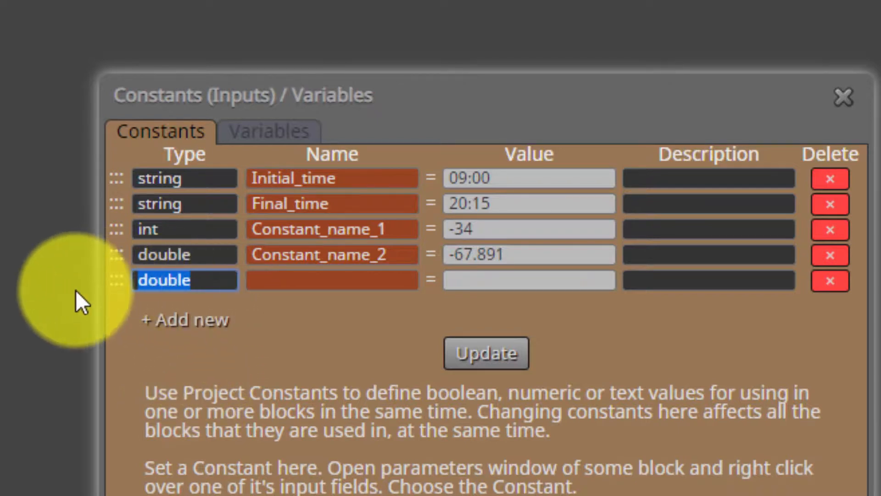
{"action": "type", "text": "bool"}
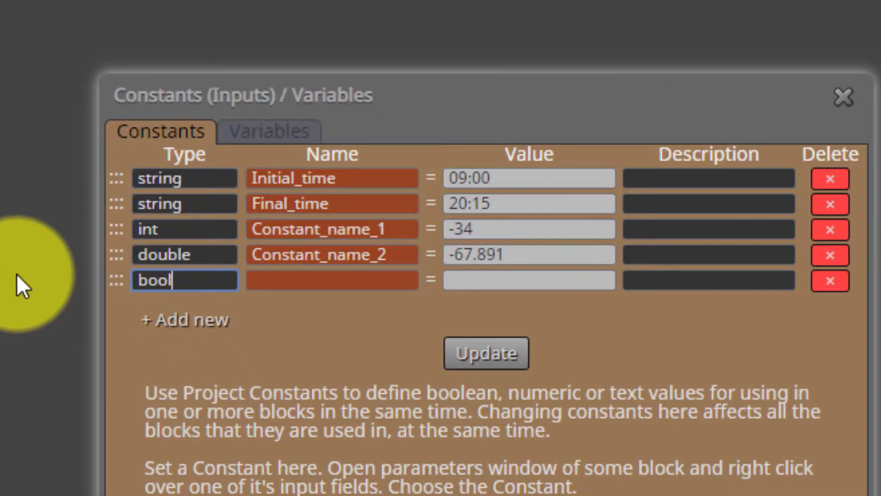
{"action": "mouse_move", "coordinate": [267, 381]}
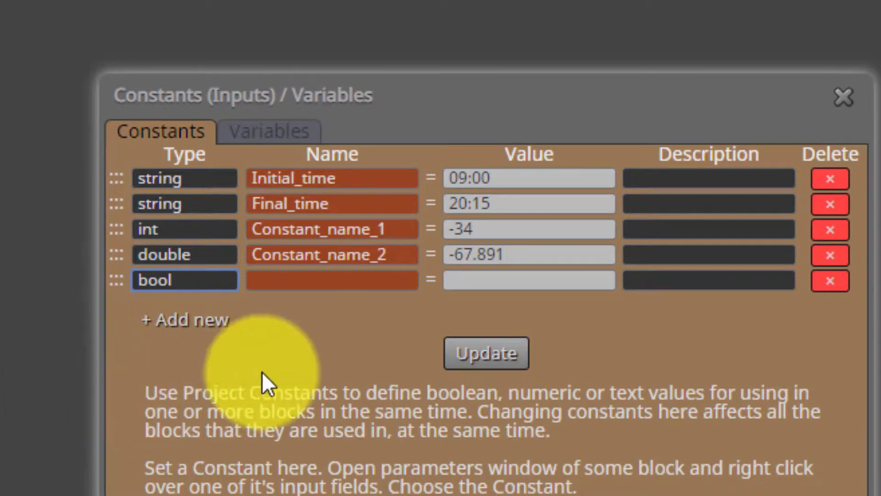
{"action": "type", "text": "C"}
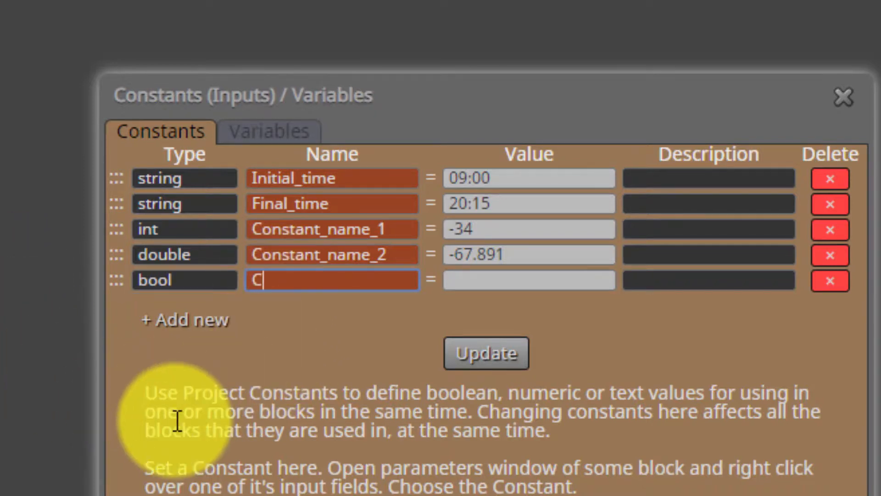
{"action": "type", "text": "onstant_name_3"}
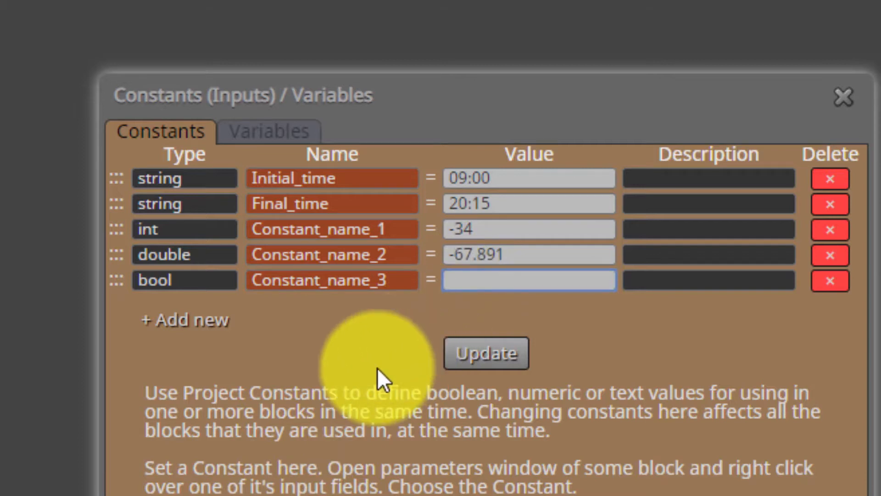
Set Constant_name_3 to false and save the constants with Update.
{"action": "type", "text": "fals"}
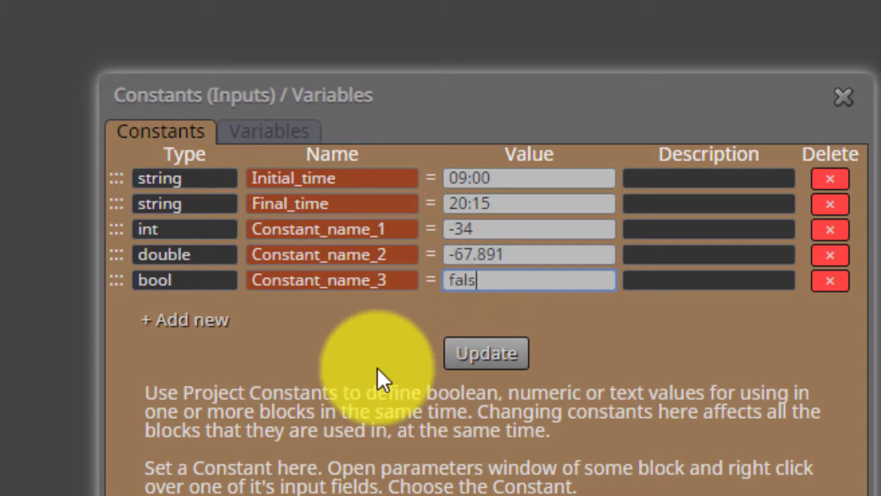
{"action": "type", "text": "e"}
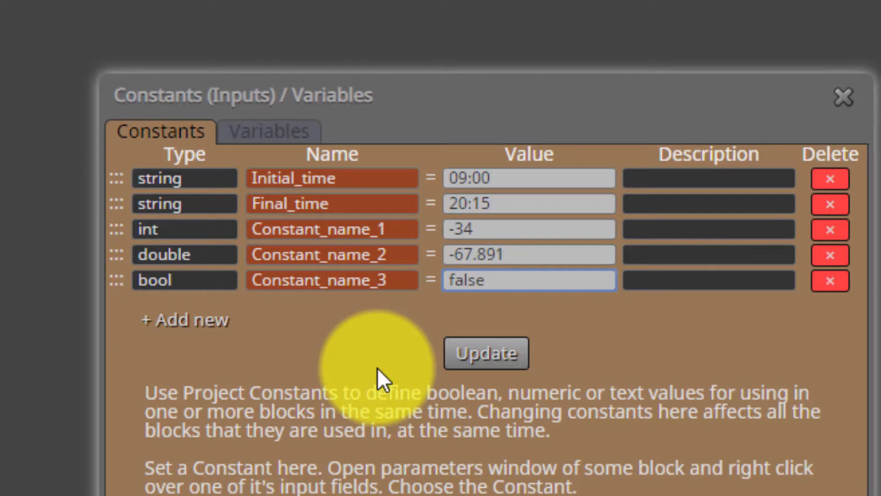
{"action": "left_click", "coordinate": [485, 353]}
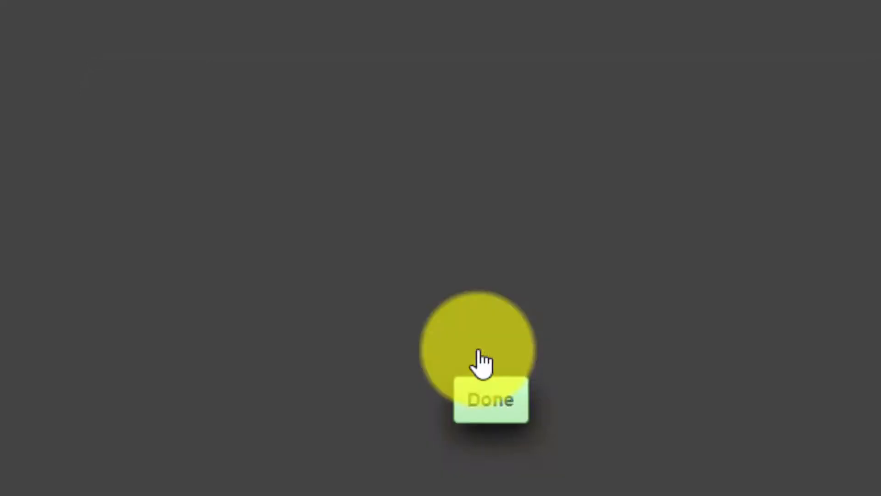